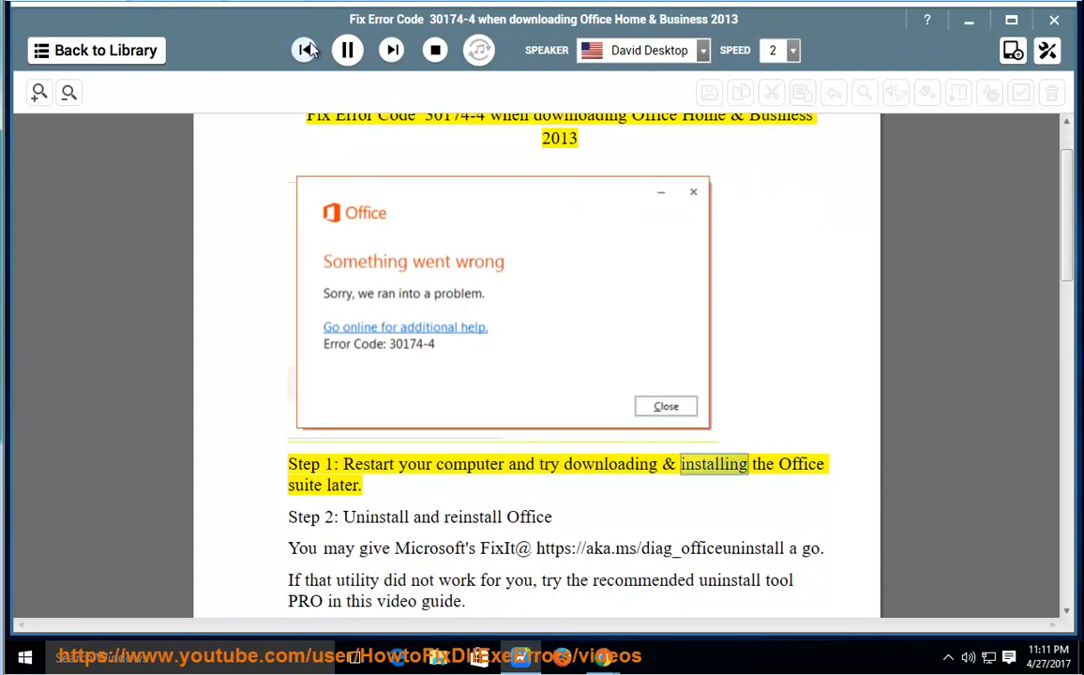
Pause the narration midway through Step 1 about restarting the computer
{"action": "left_click", "coordinate": [347, 50]}
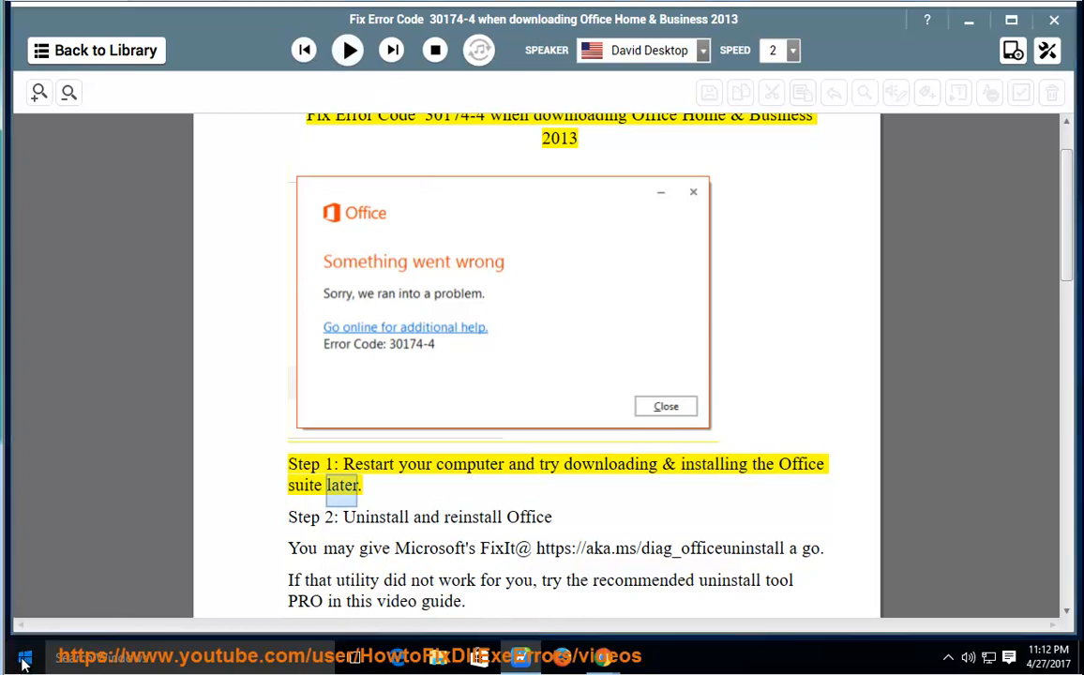
{"action": "left_click", "coordinate": [23, 659]}
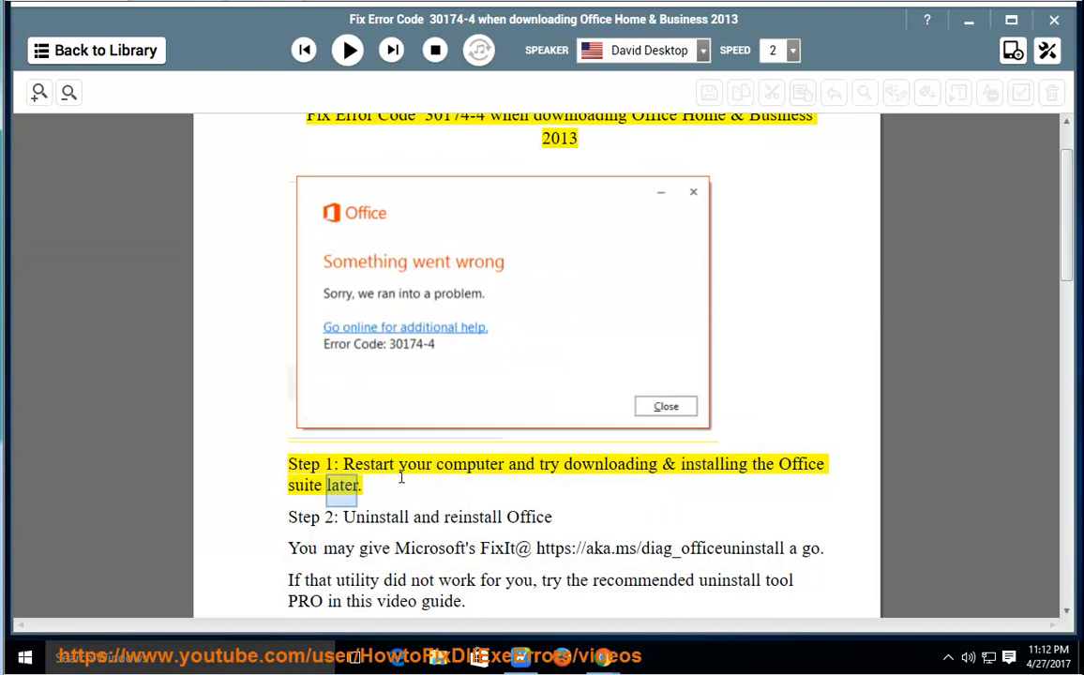
Resume playback so narration voices Step 2 on uninstalling and reinstalling Office
{"action": "left_click", "coordinate": [346, 50]}
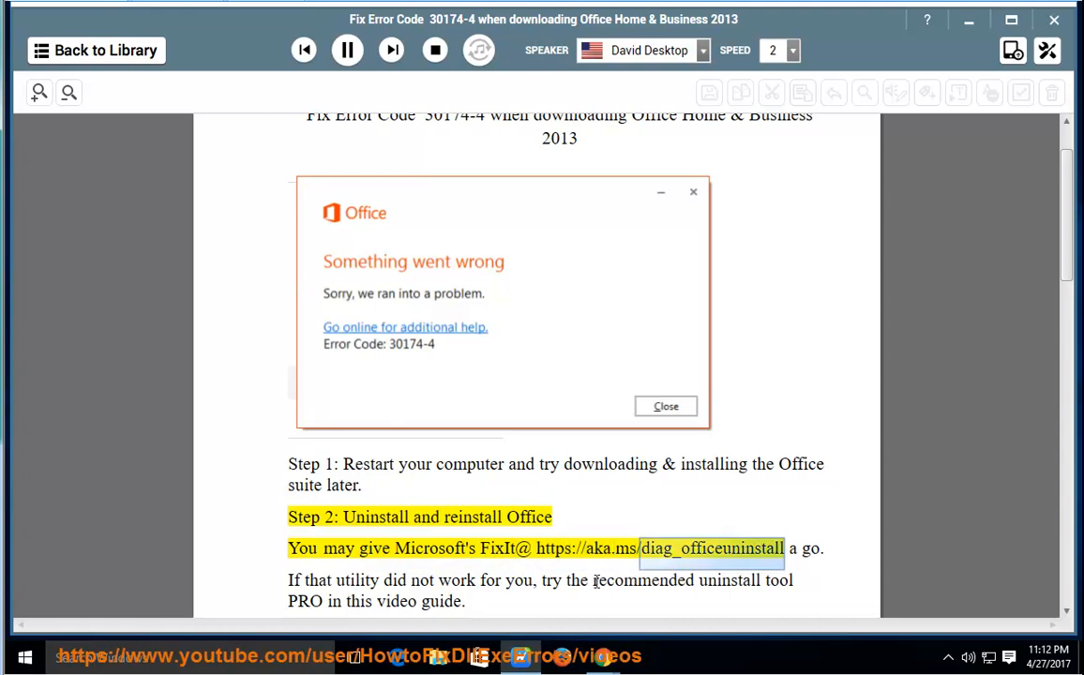
{"action": "mouse_move", "coordinate": [582, 579]}
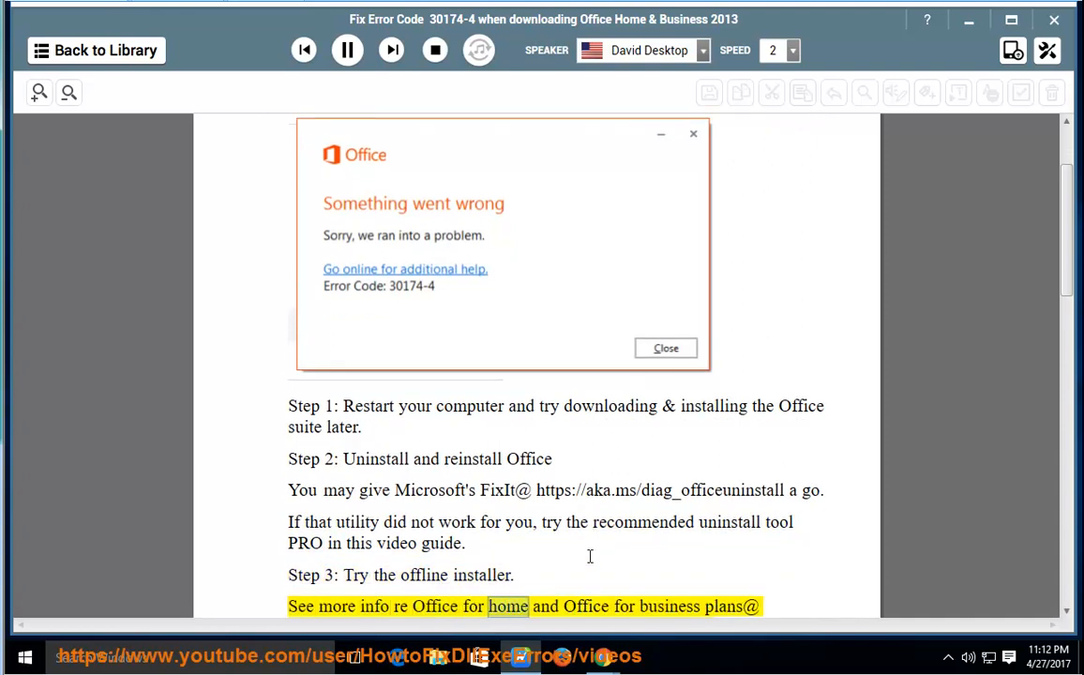
Scroll down to follow narration through Step 3's offline installer links to option 2
{"action": "scroll", "scroll_direction": "down", "scroll_amount": 3}
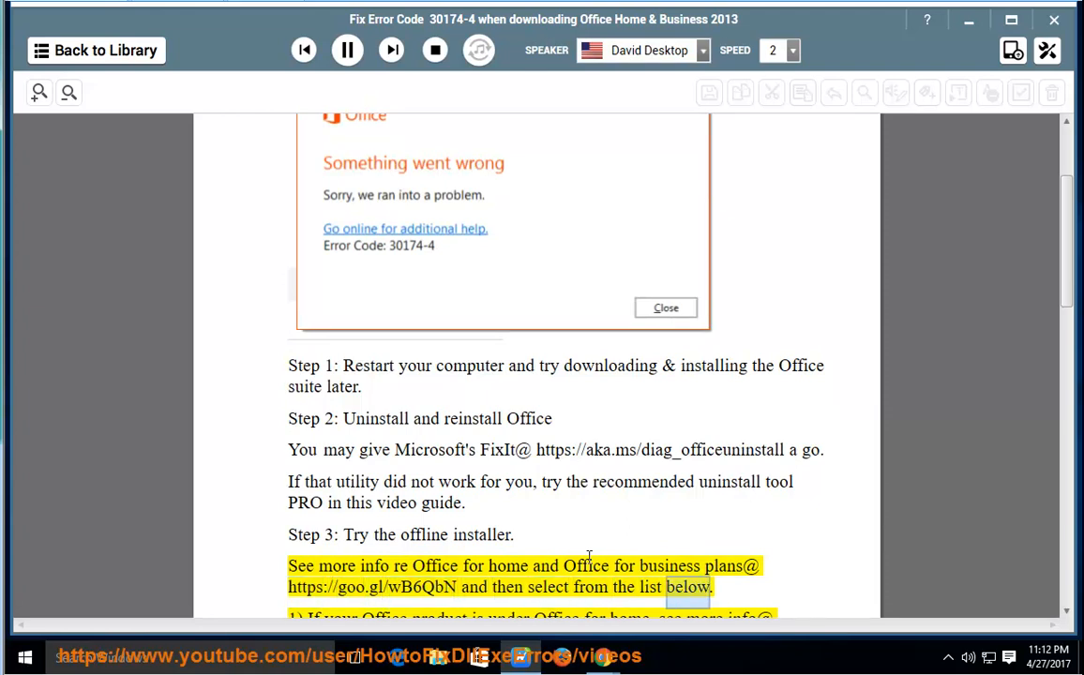
{"action": "scroll", "scroll_direction": "down", "scroll_amount": 3}
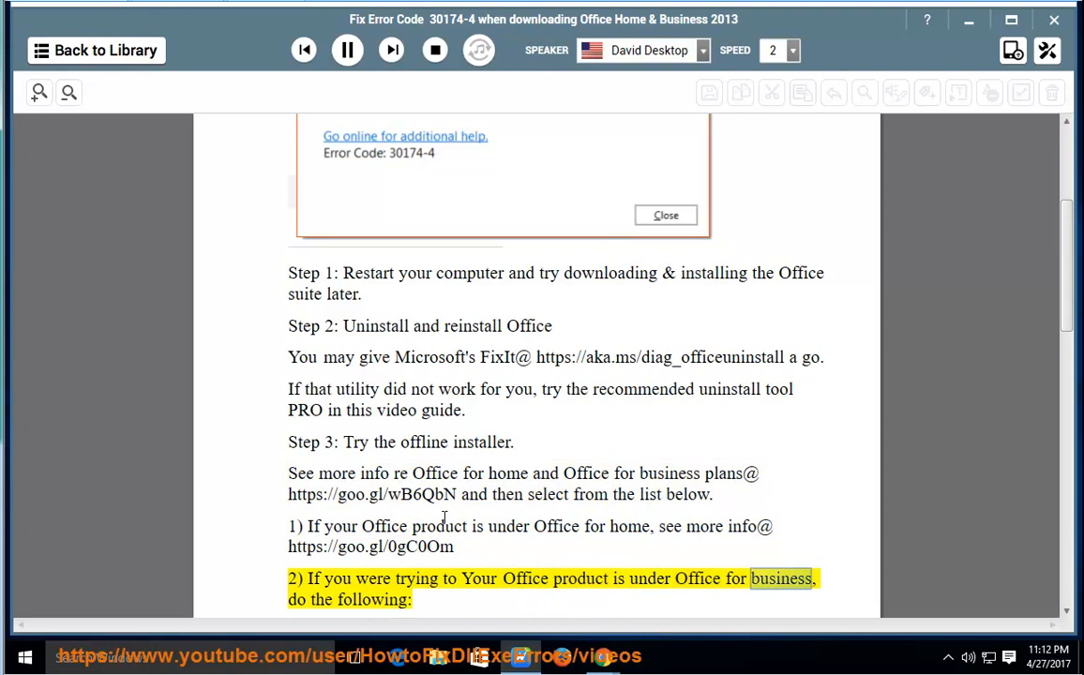
Scroll onto page 2, following narration to the Office Deployment Tool line for admins
{"action": "scroll", "scroll_direction": "down", "scroll_amount": 3}
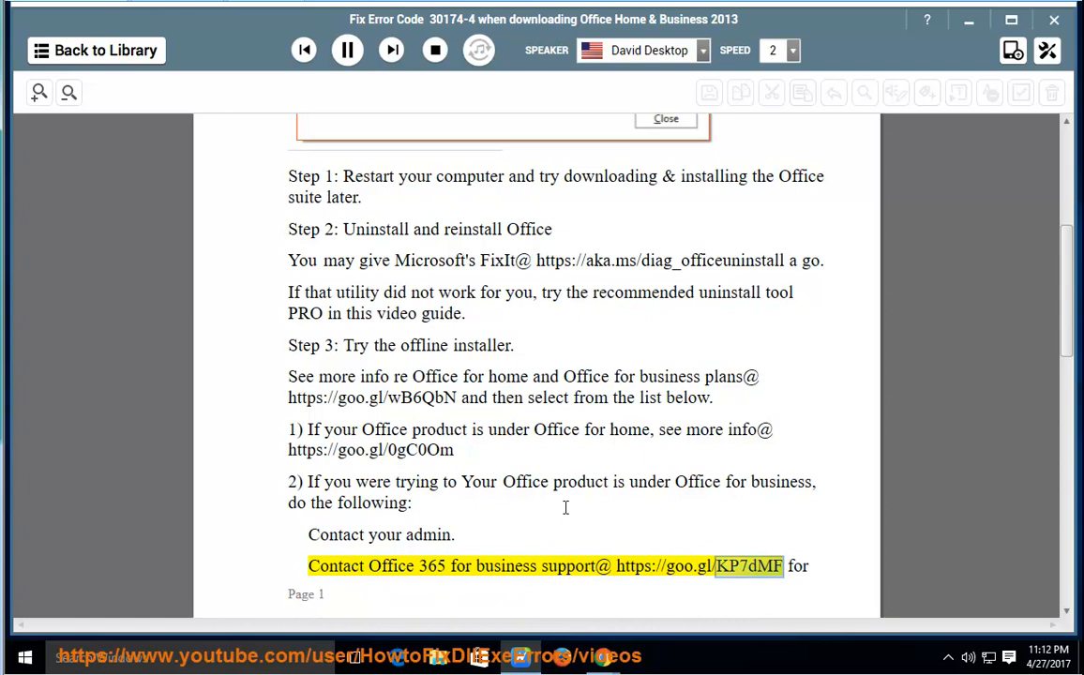
{"action": "scroll", "scroll_direction": "down", "scroll_amount": 3}
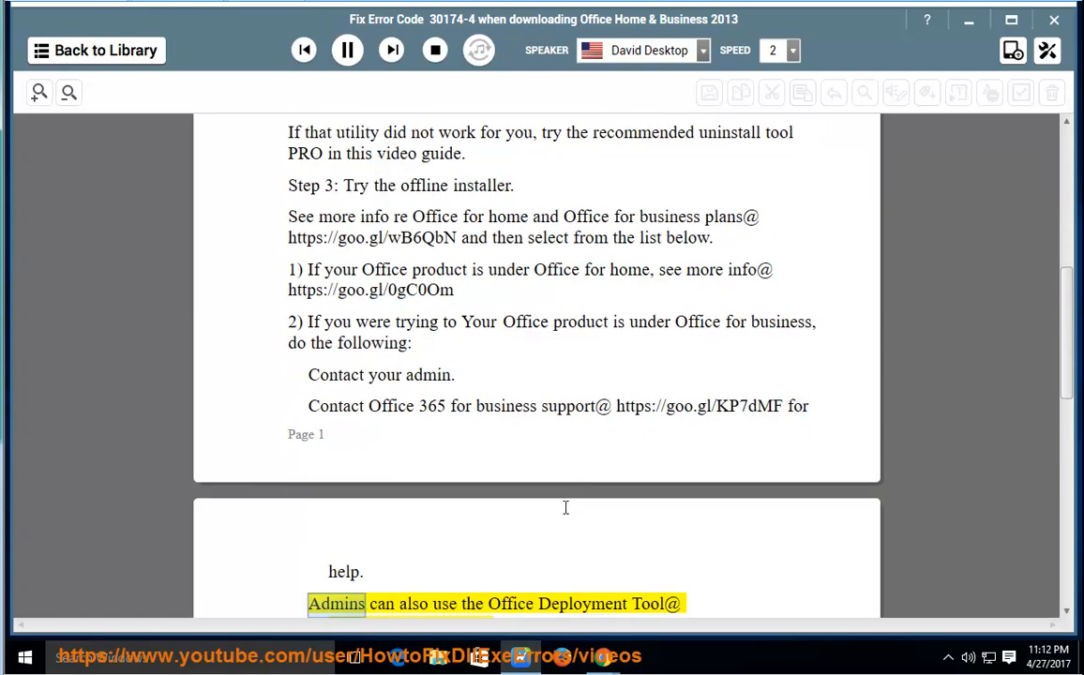